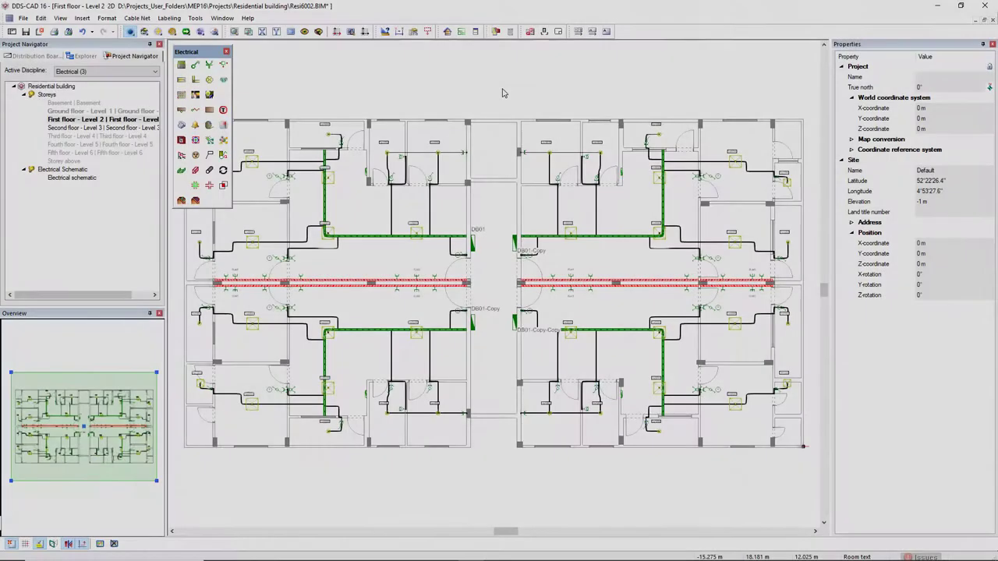
pyautogui.moveTo(560, 31)
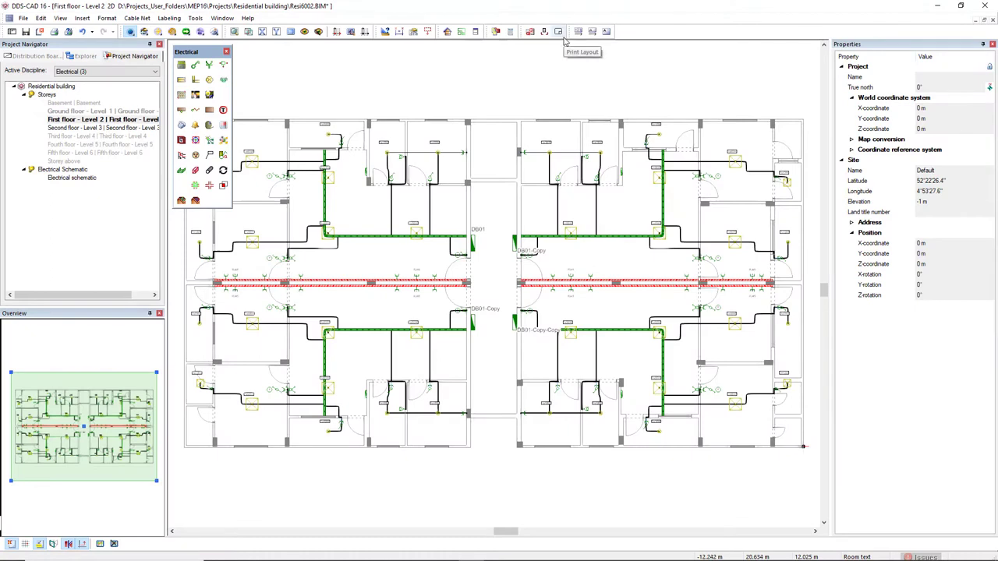
# Create a landscape print layout on an A2 594x420 mm sheet.
pyautogui.click(558, 31)
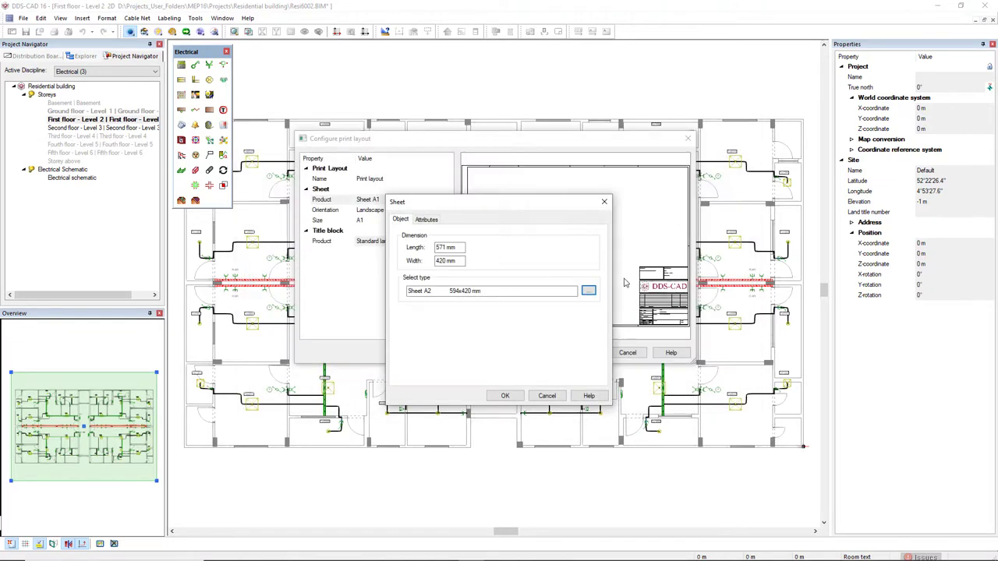
pyautogui.click(504, 396)
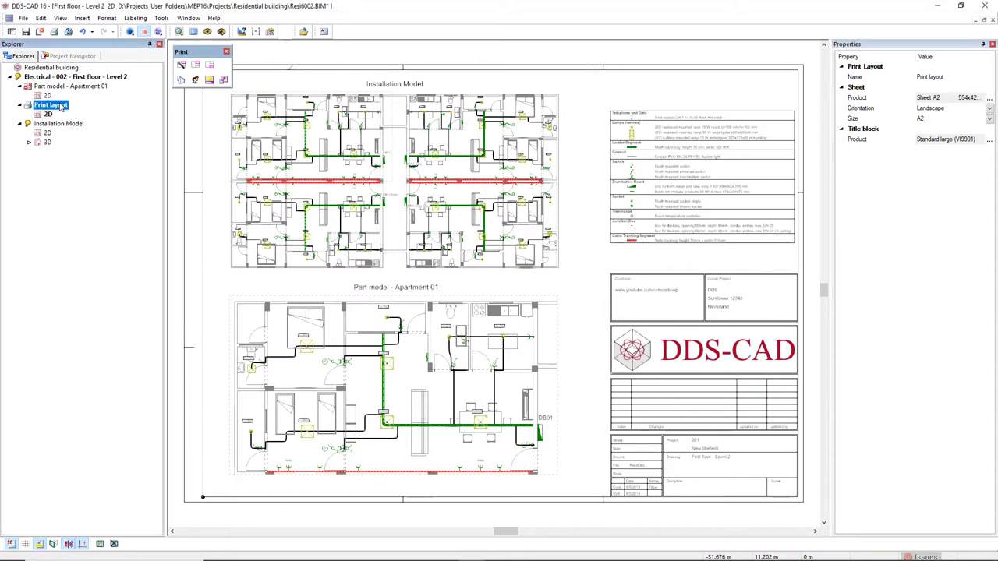
# Copy the print layout from the Explorer toward four layouts AP 01 to AP 04.
pyautogui.rightClick(51, 104)
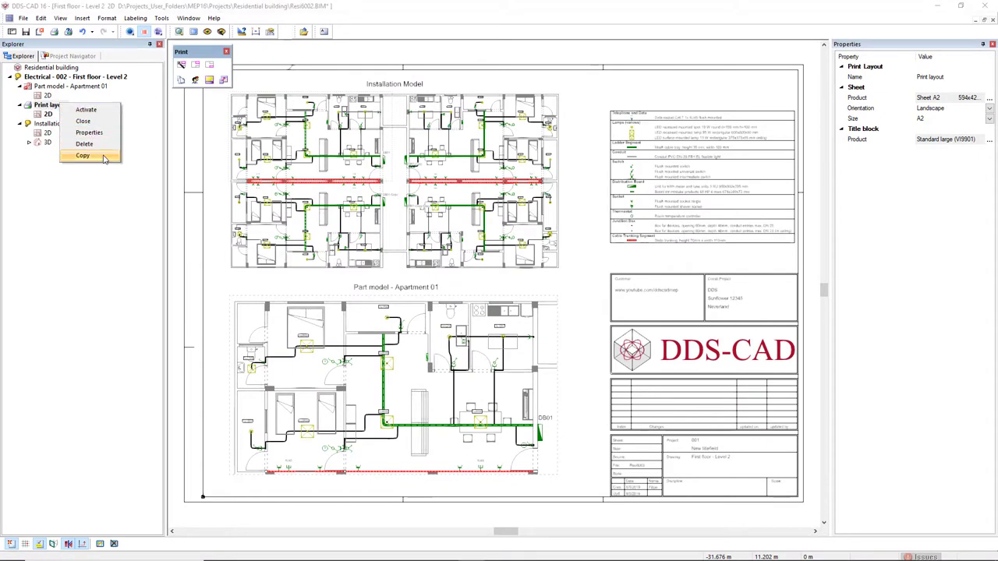
pyautogui.click(83, 155)
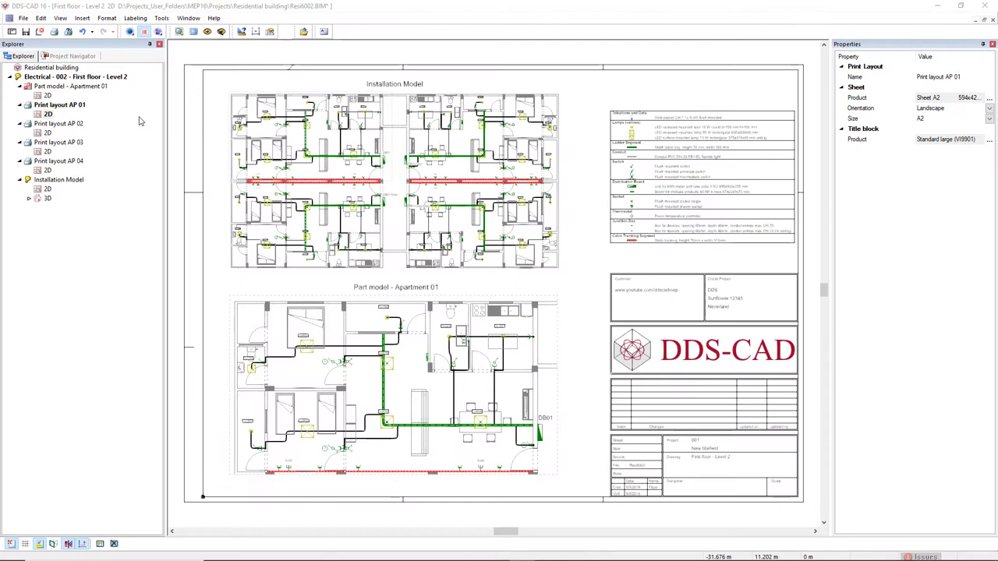
pyautogui.moveTo(69, 31)
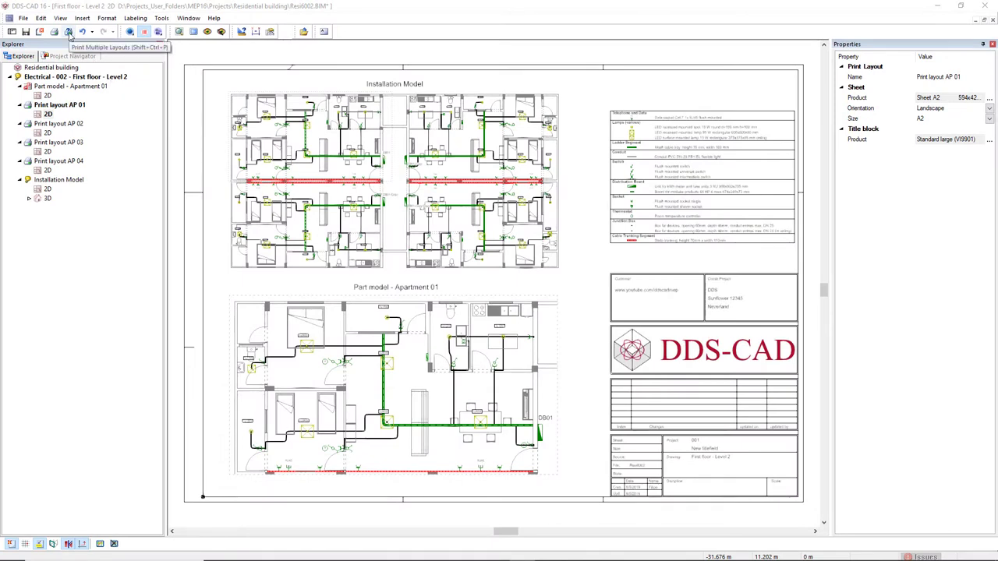
# Select all four layouts in Print Multiple Layouts and print them to one PDF.
pyautogui.click(70, 31)
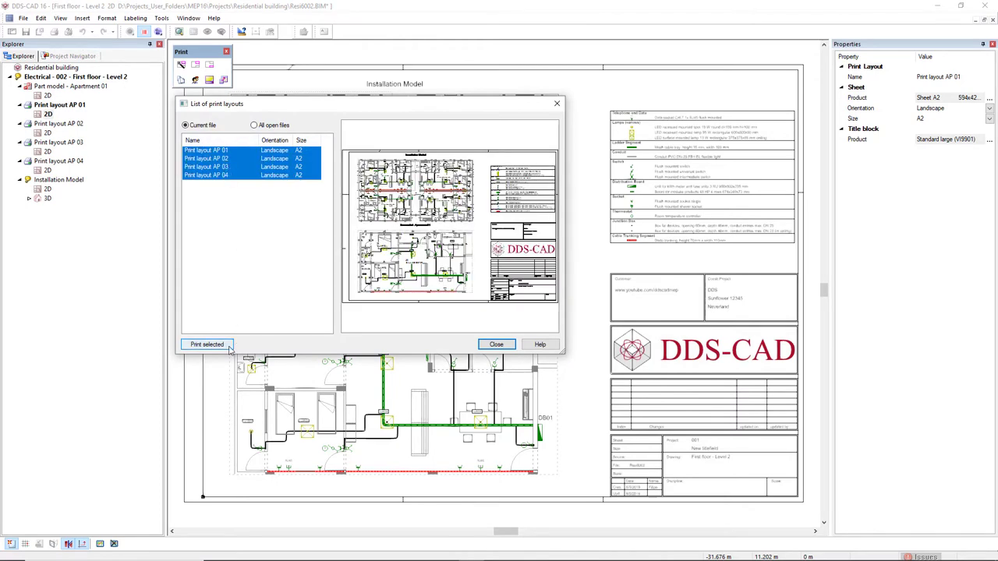
pyautogui.click(207, 344)
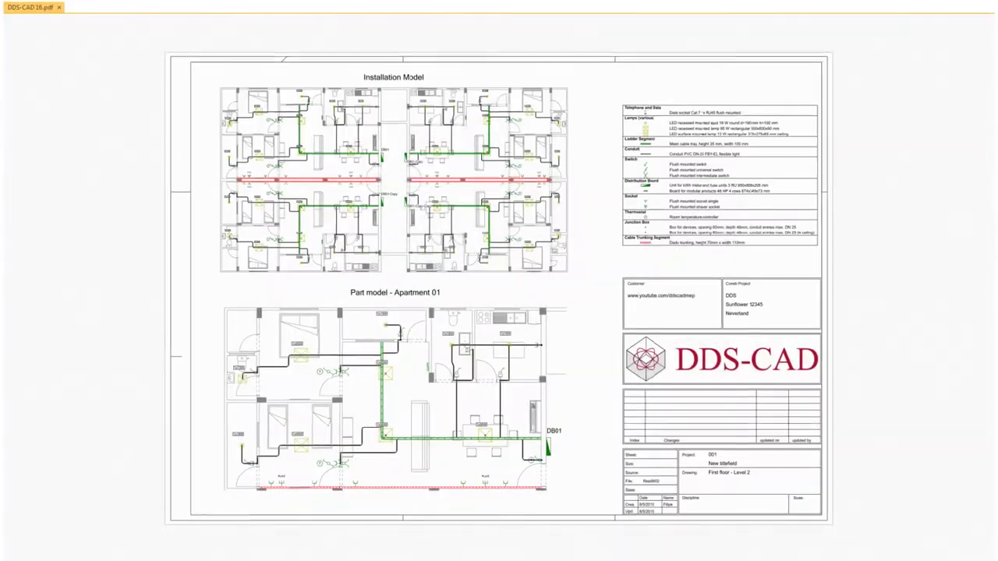